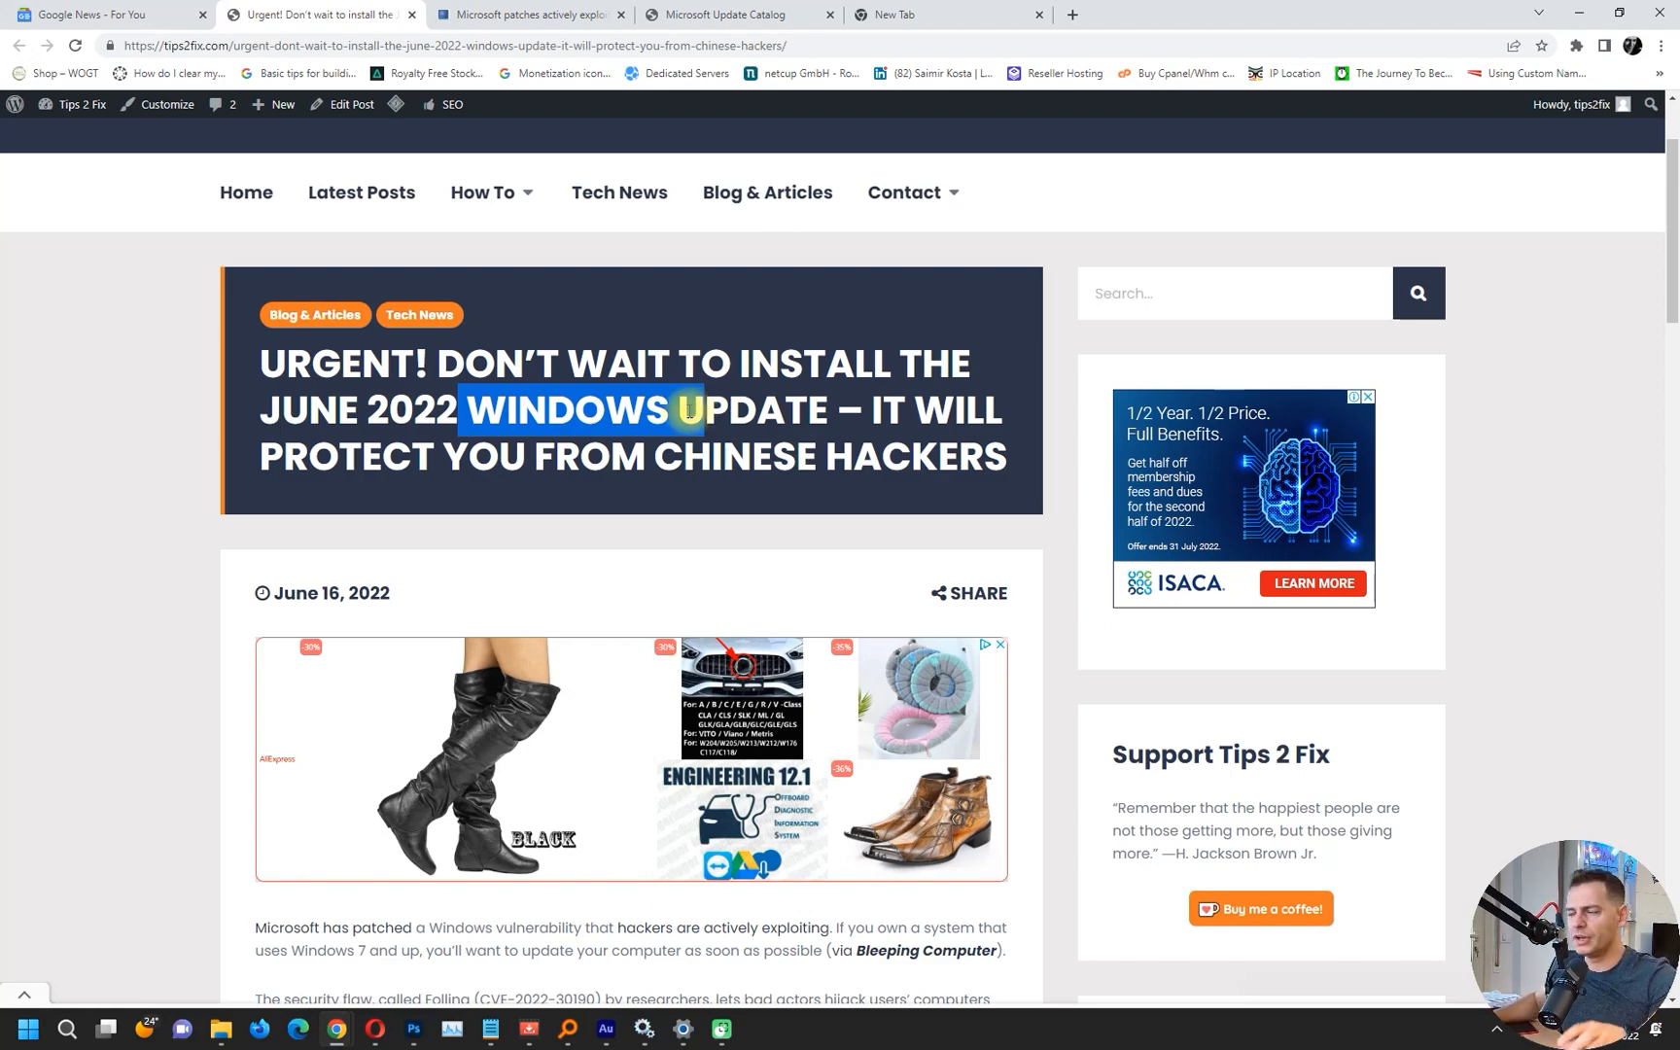
# Step: Scroll the Tips2Fix article down to the paragraph naming KB5014699 and KB5014697
pyautogui.scroll(-3)
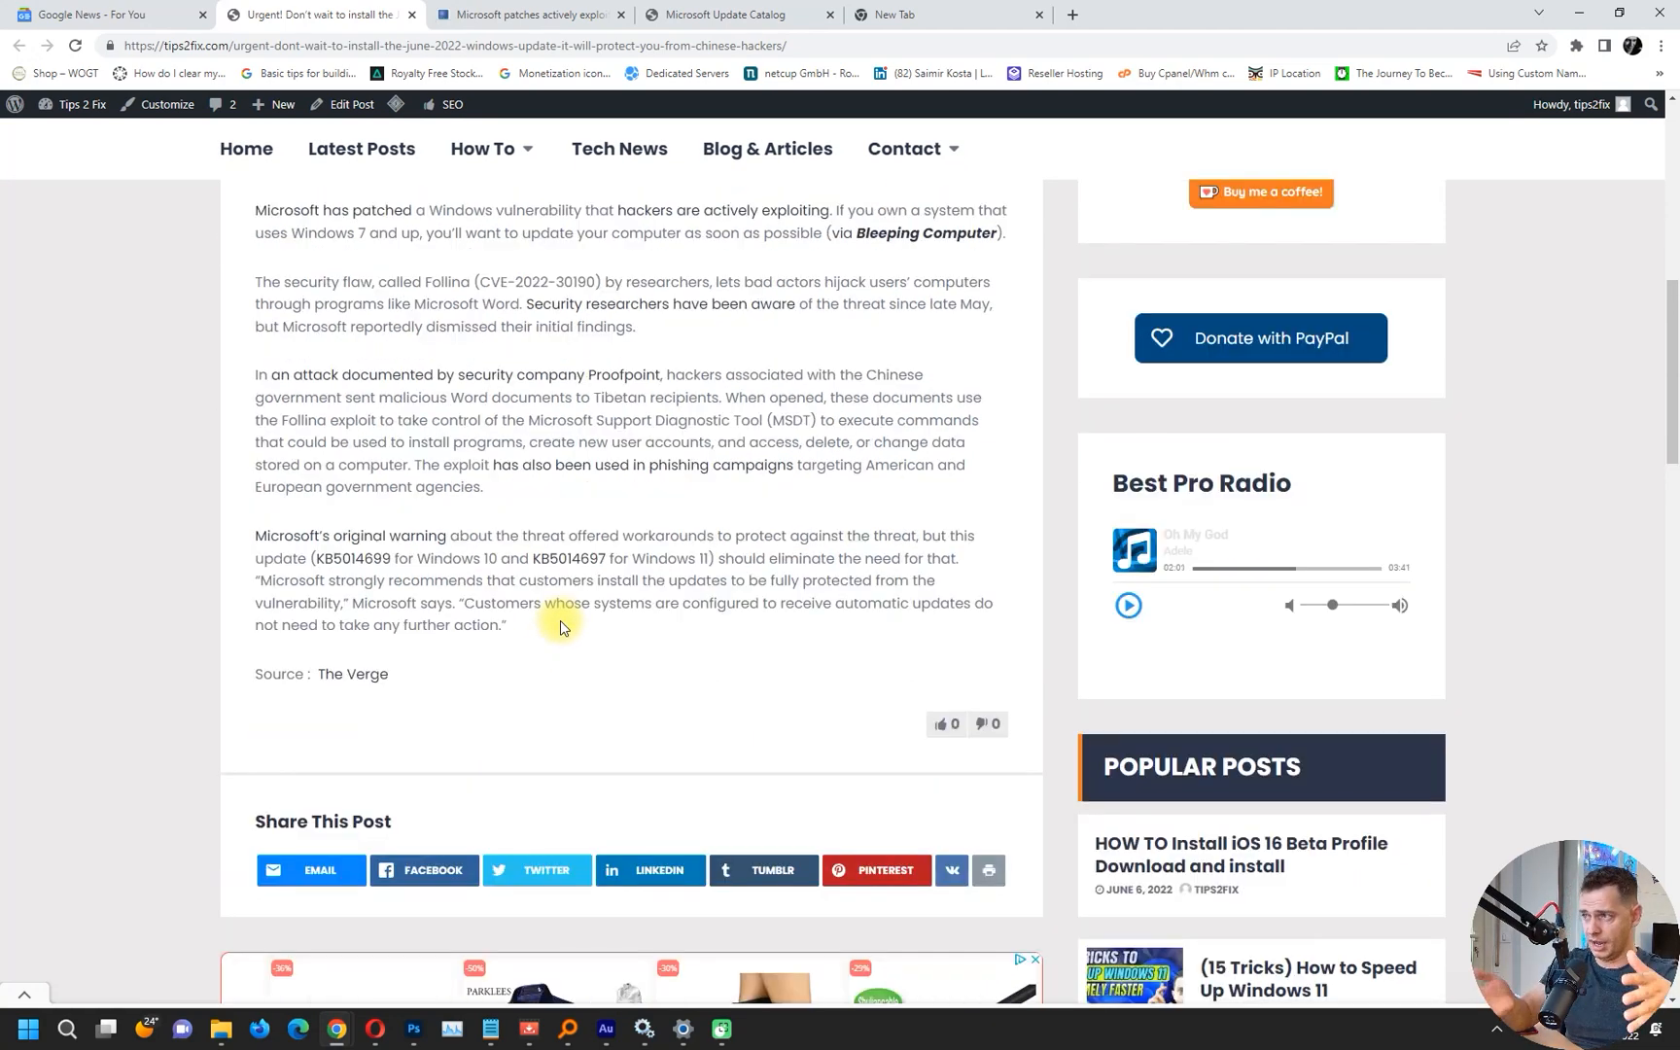
pyautogui.moveTo(505, 469)
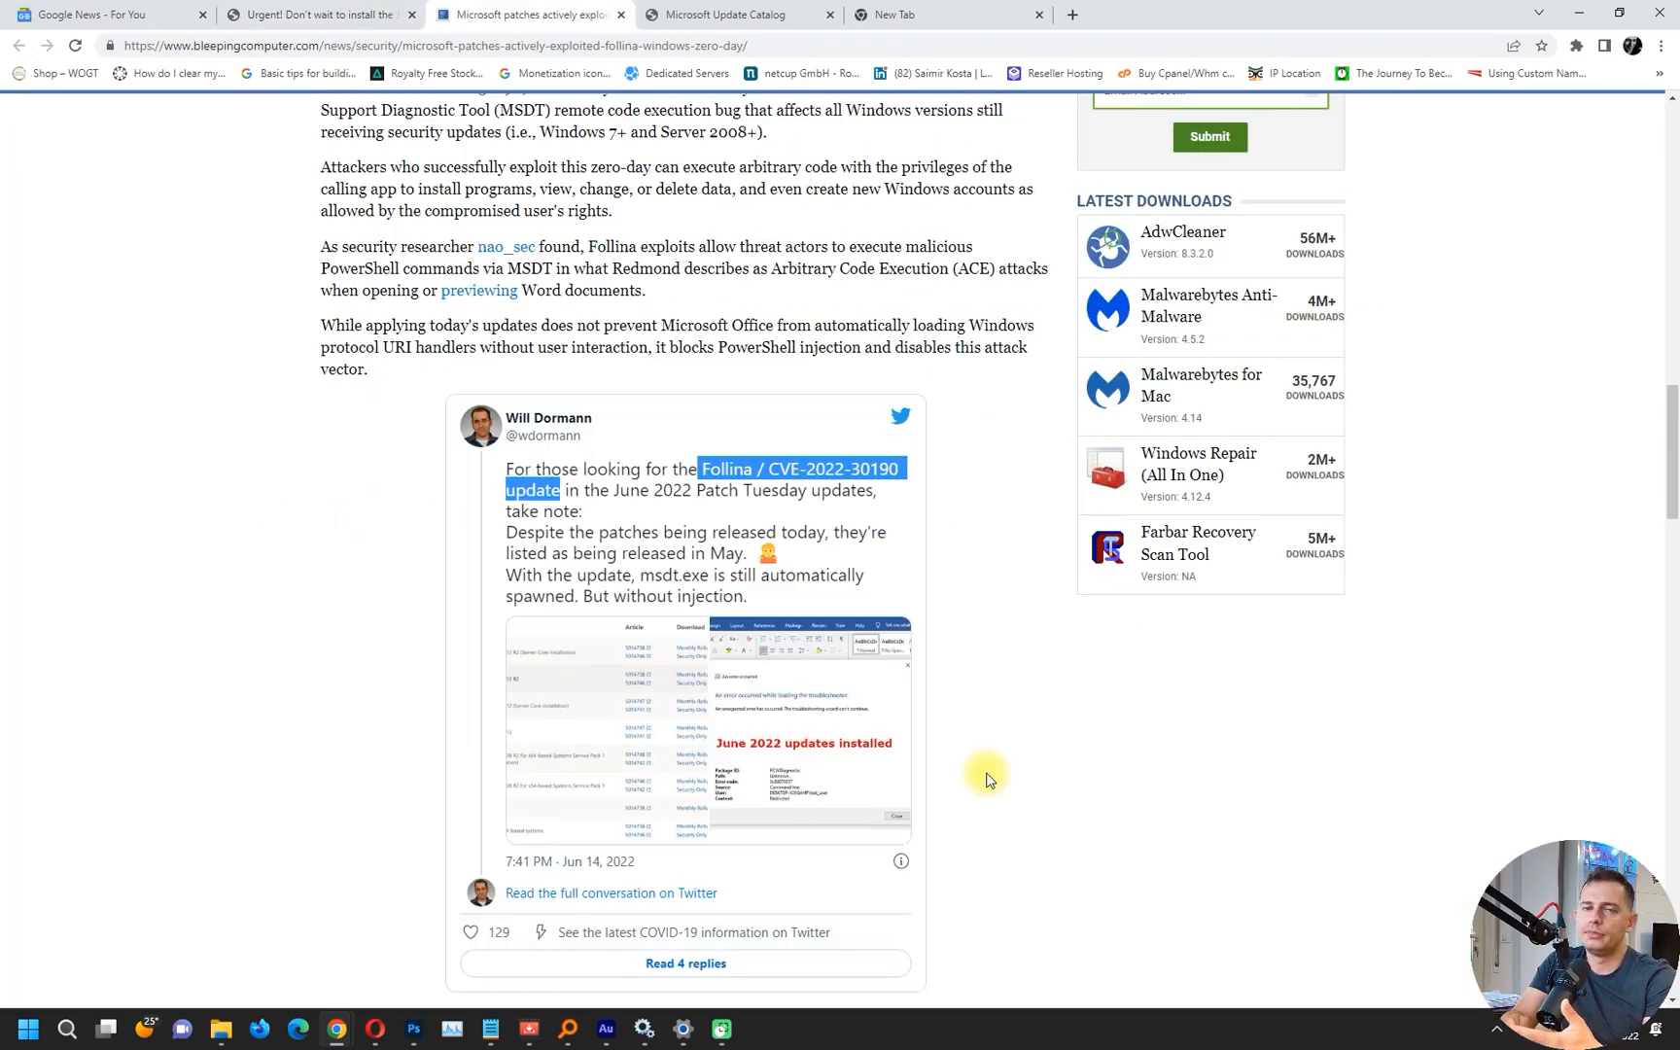
pyautogui.moveTo(1099, 650)
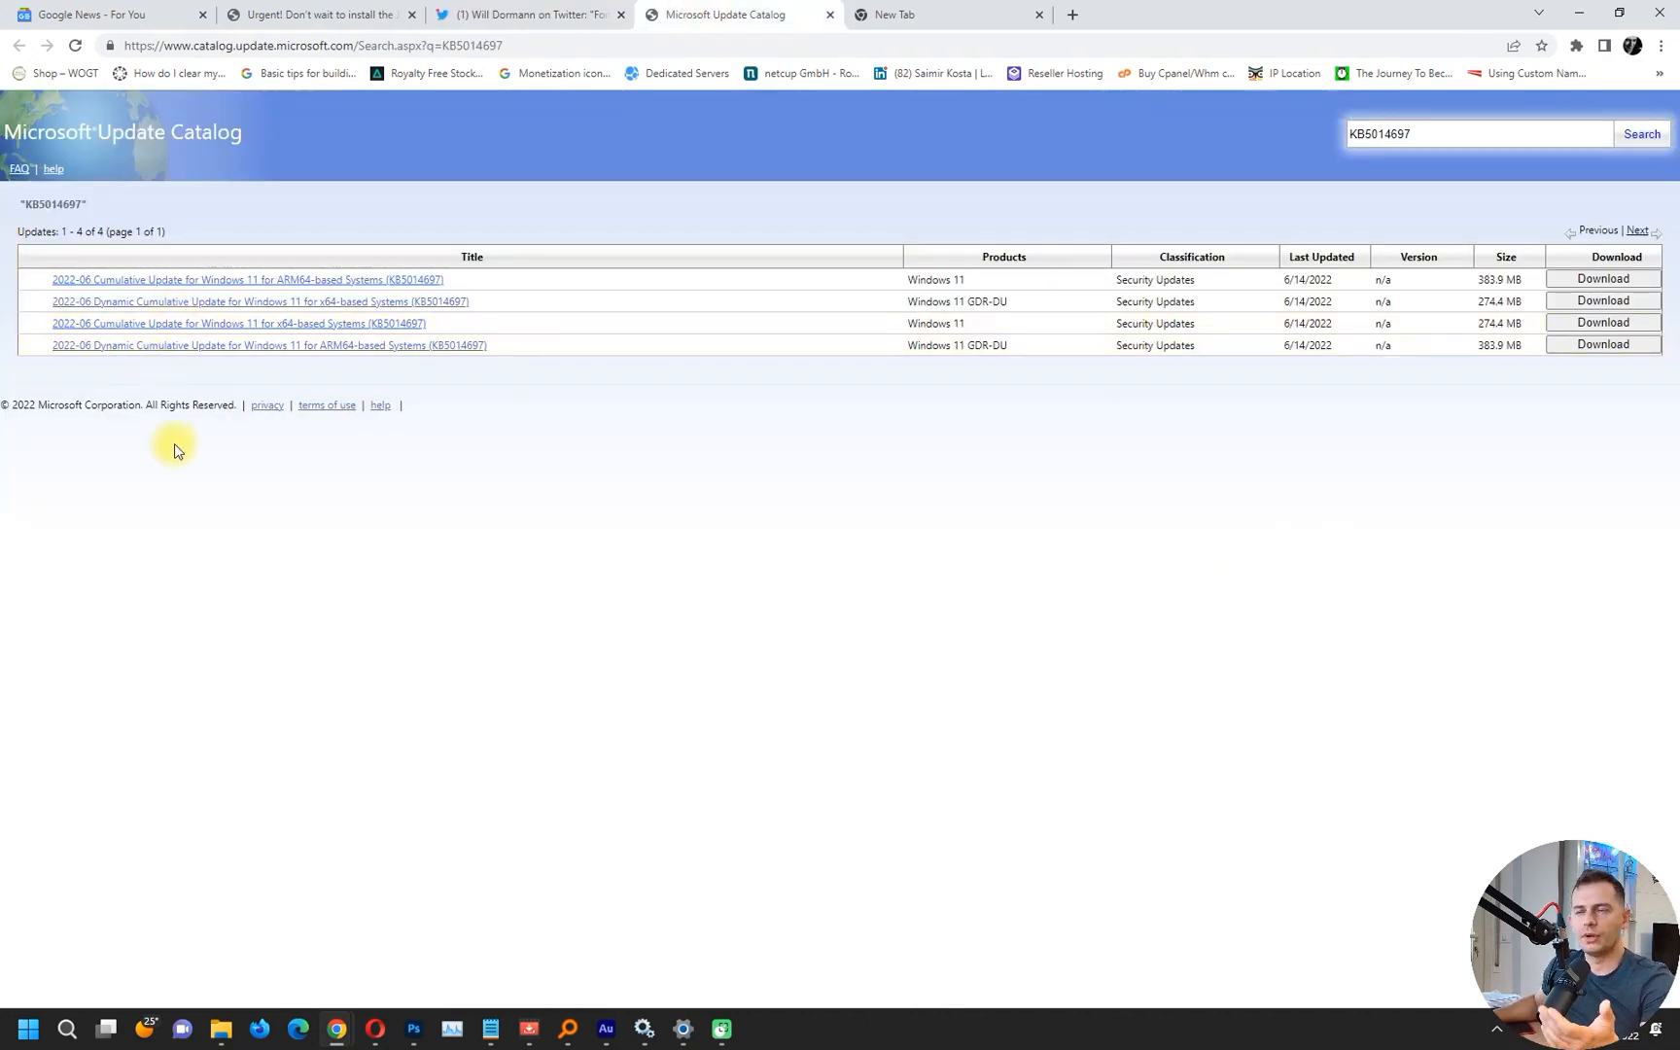
pyautogui.moveTo(346, 461)
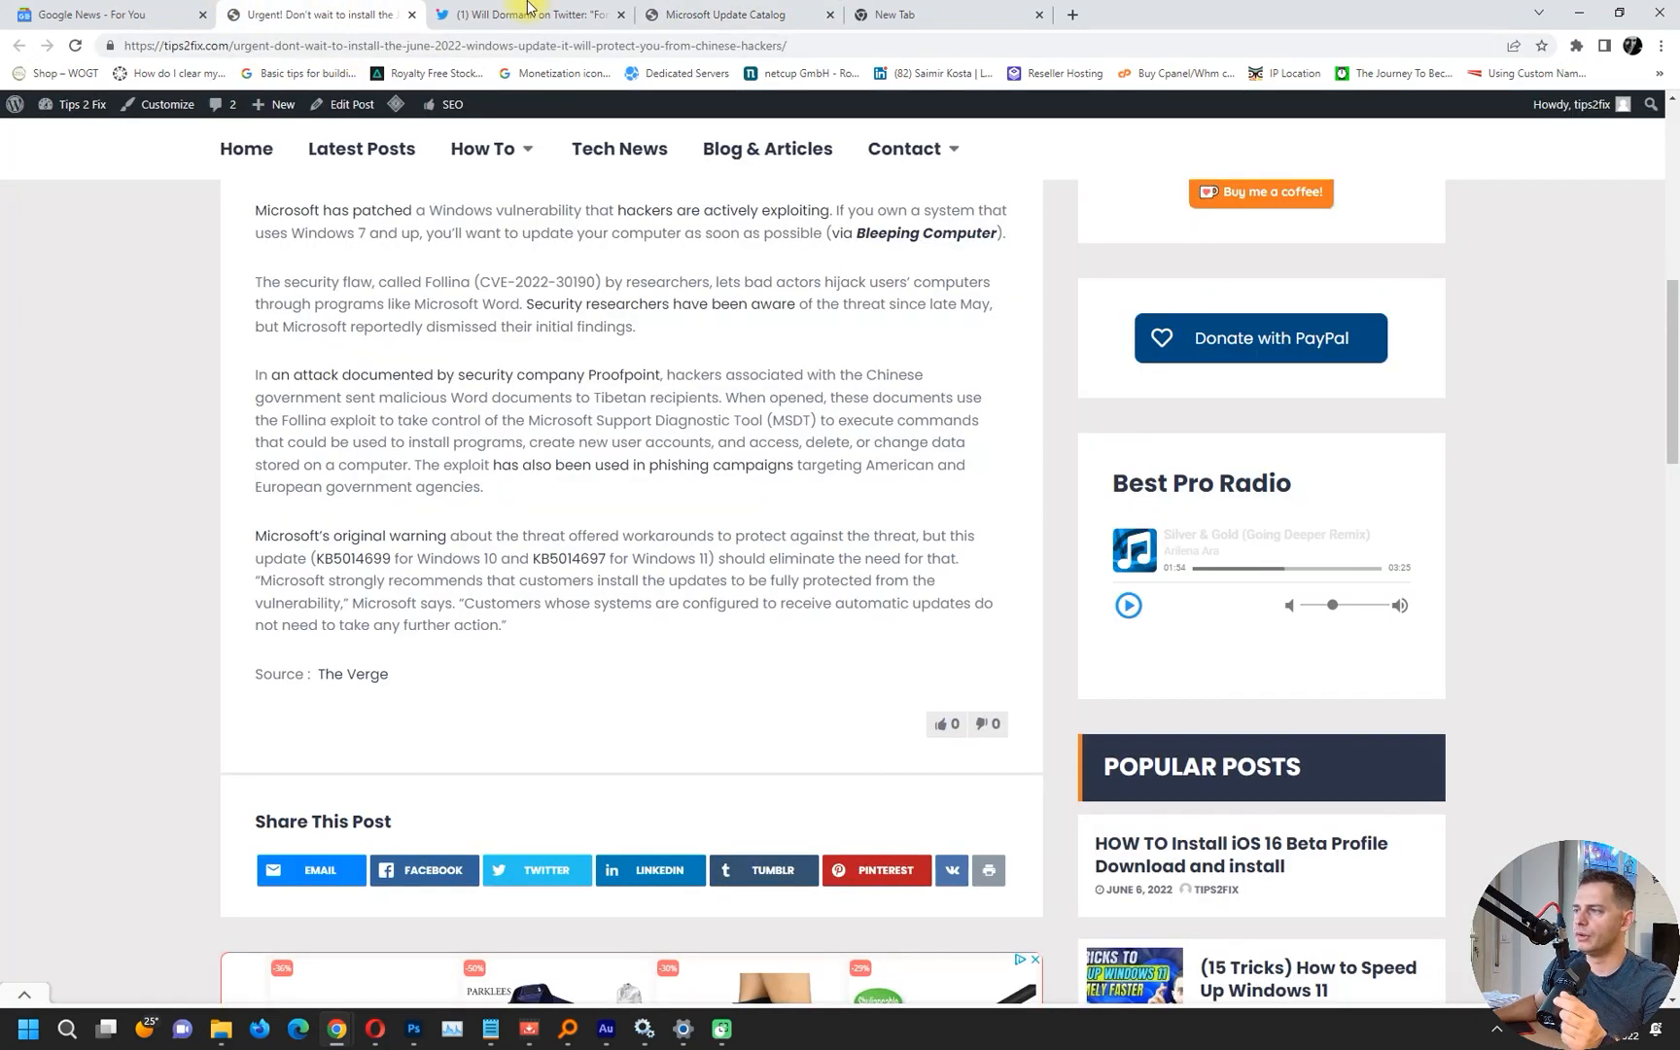
pyautogui.moveTo(31, 791)
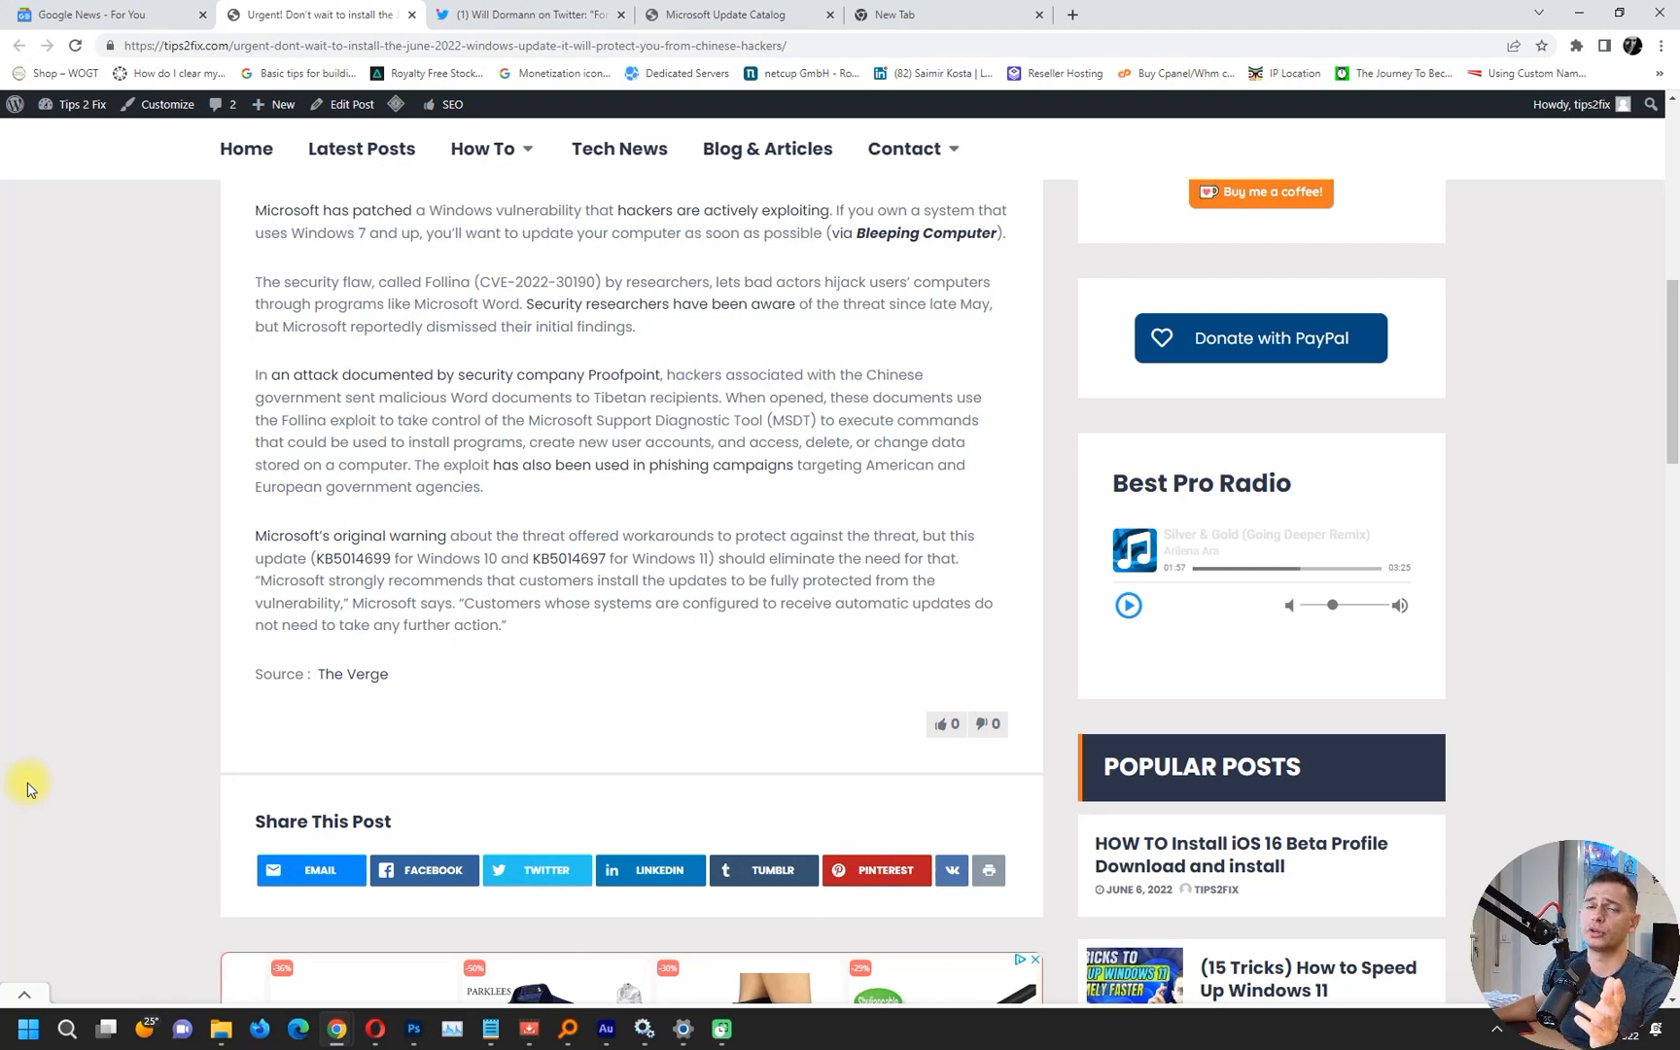
pyautogui.moveTo(167, 879)
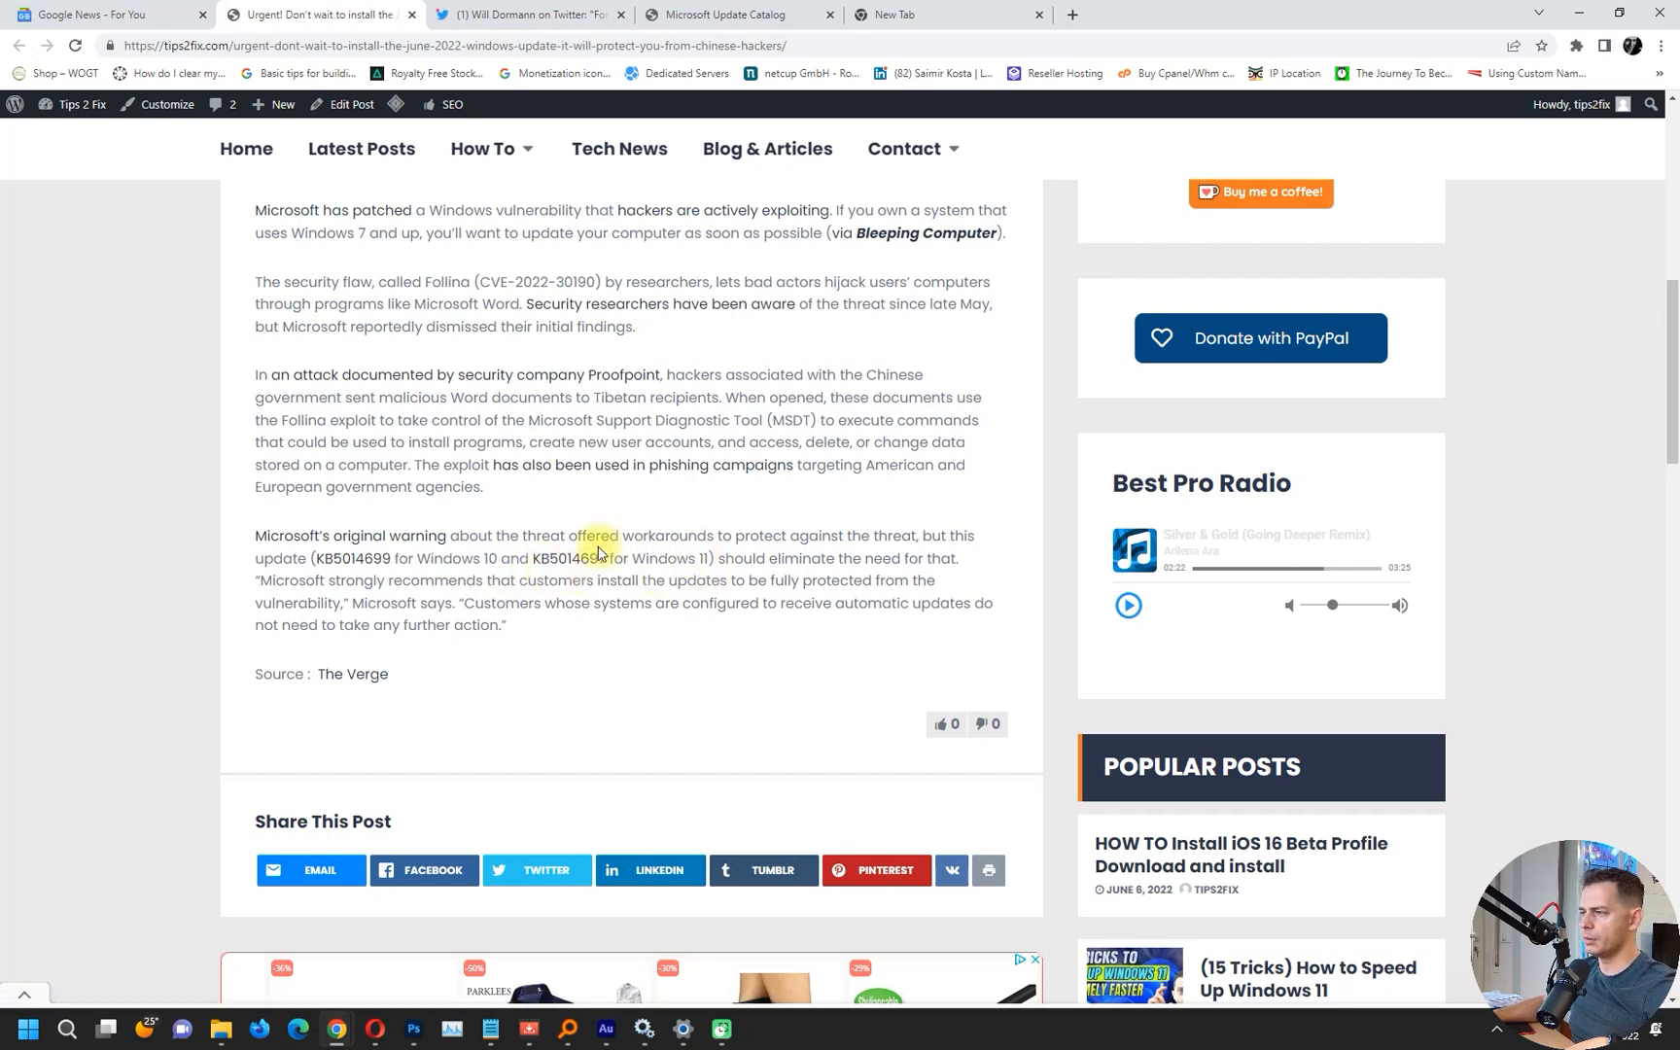
# Step: Select the KB5014697 number in the article and switch to its Update Catalog results
pyautogui.doubleClick(591, 559)
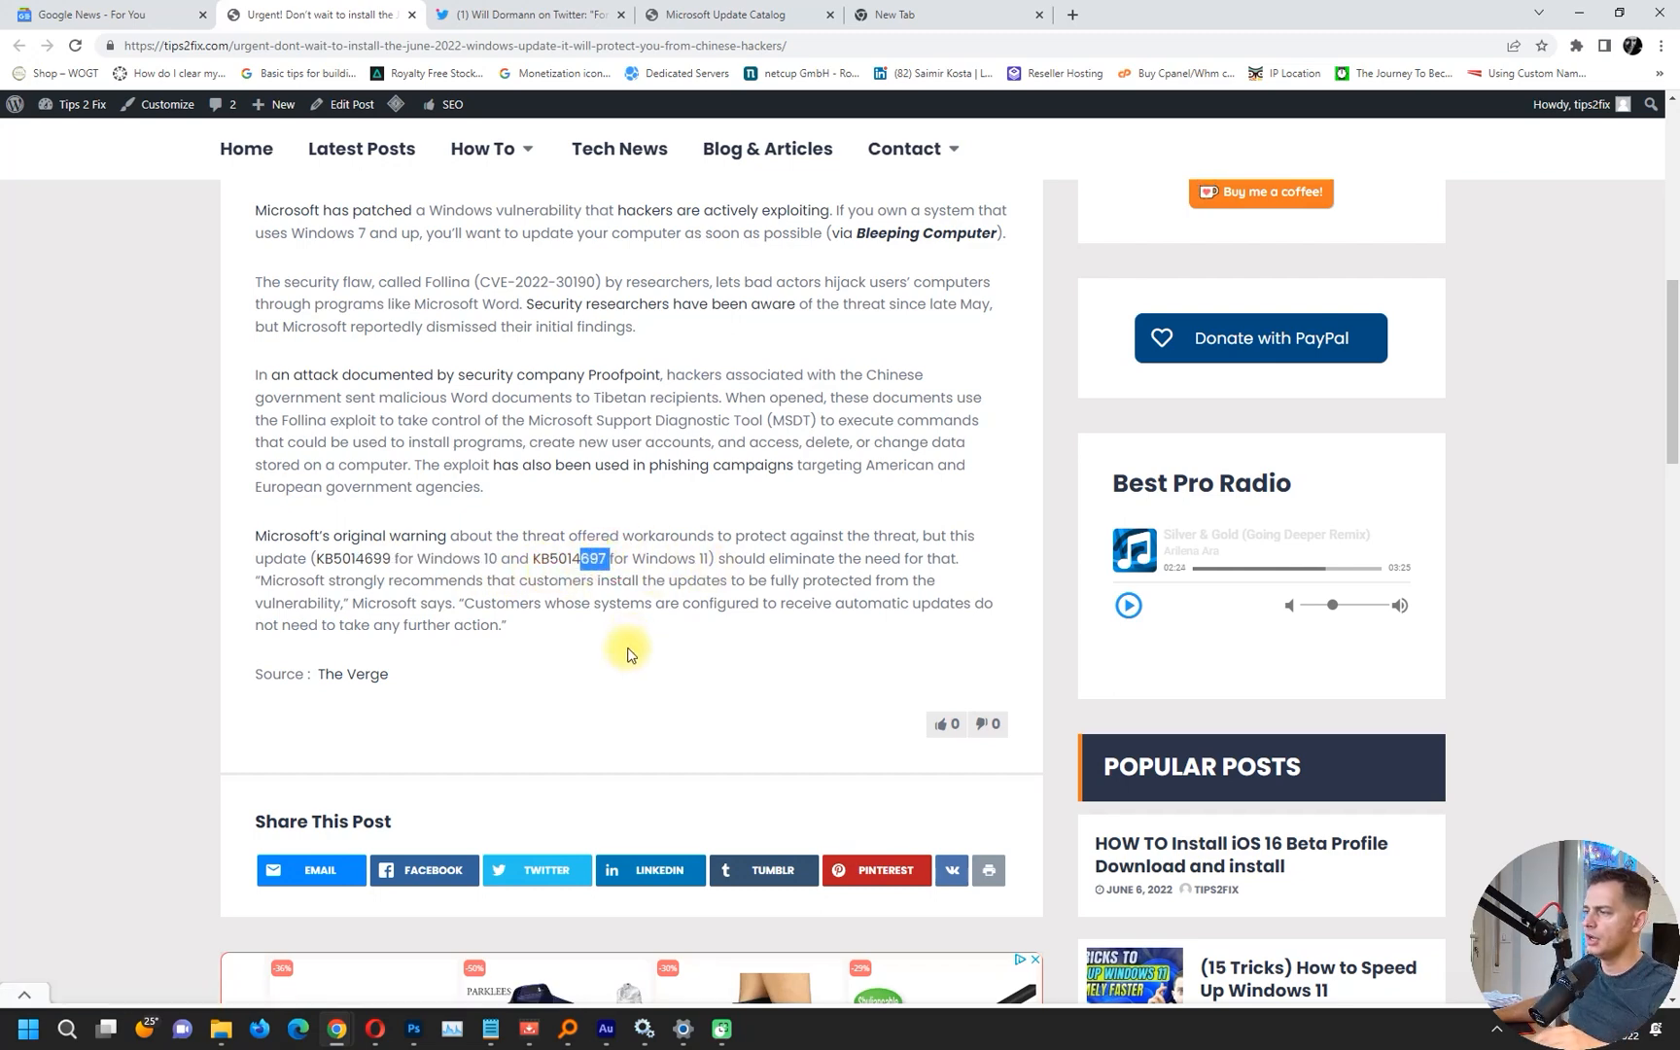
pyautogui.moveTo(587, 228)
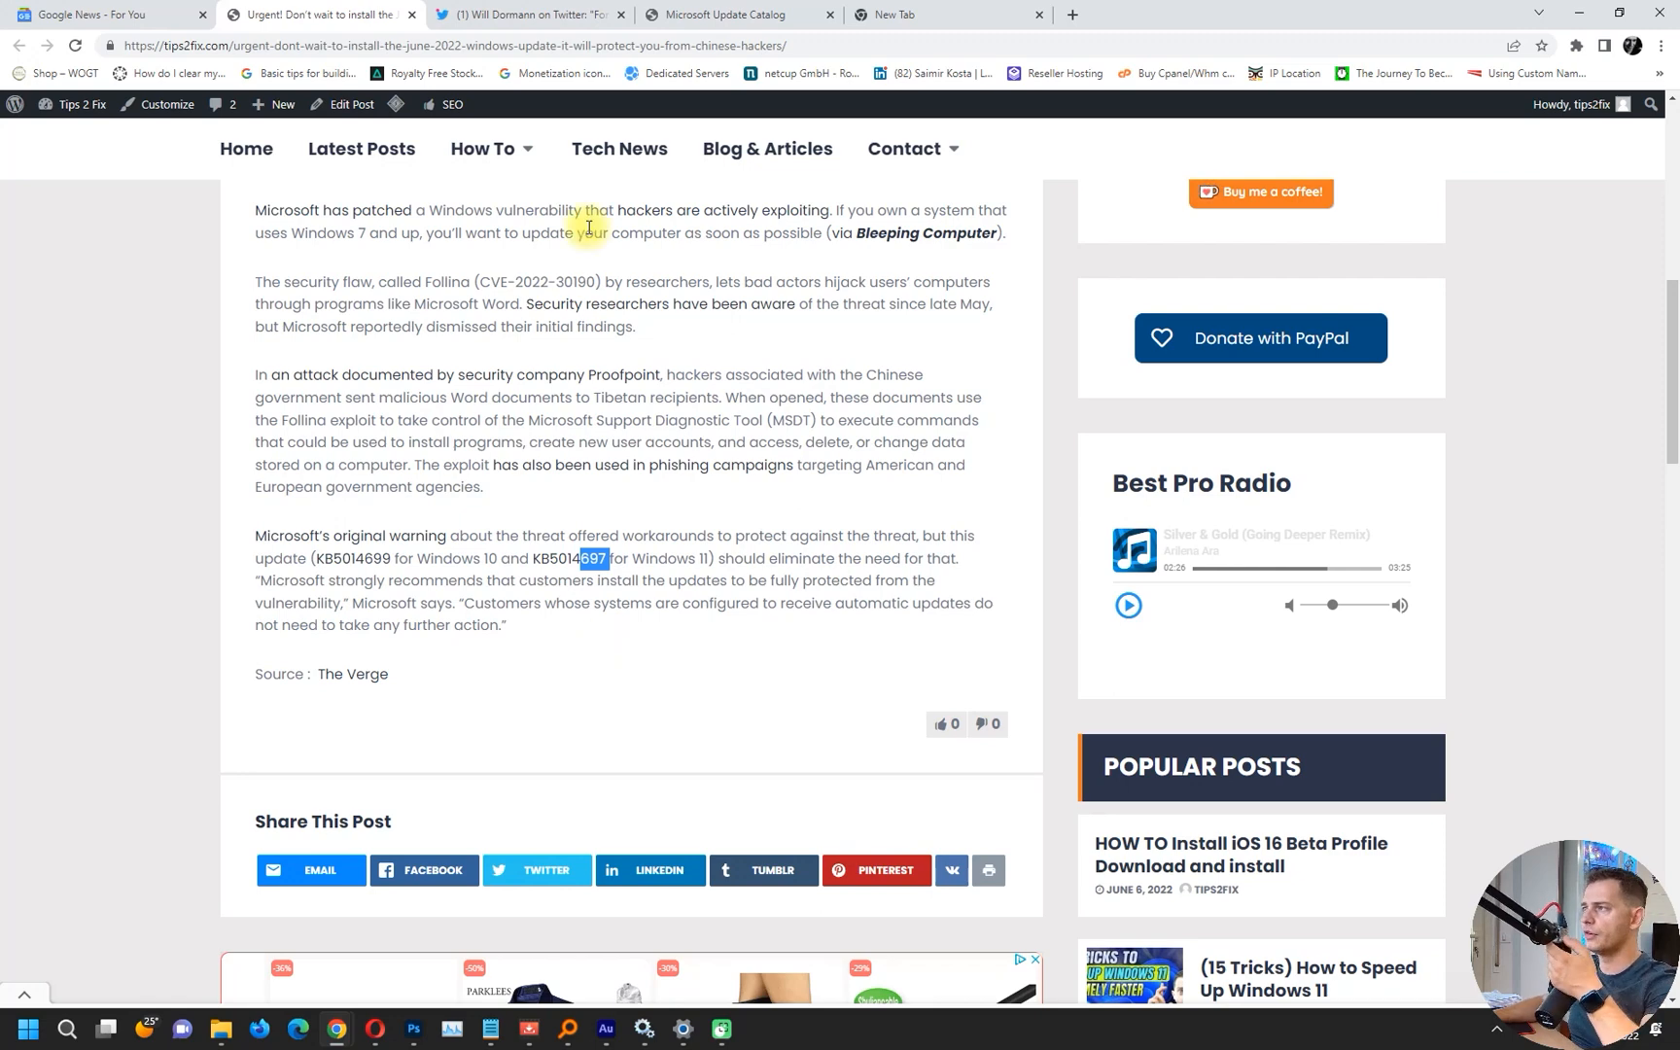
pyautogui.click(737, 15)
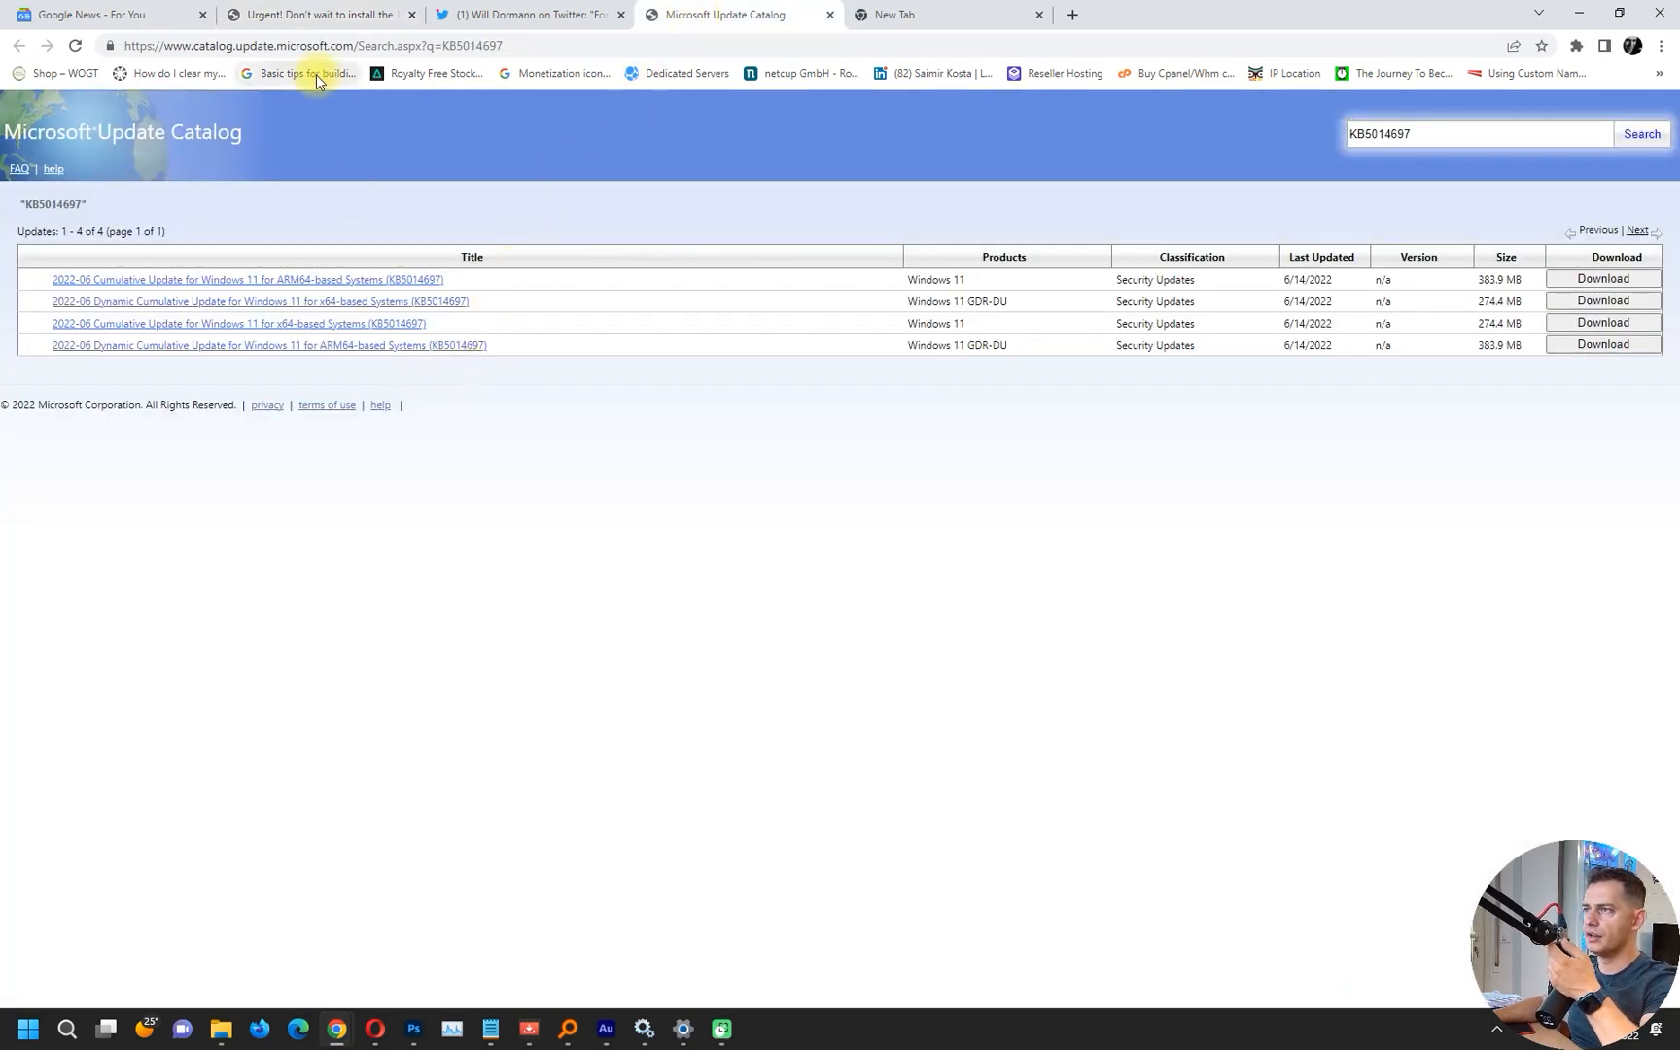
pyautogui.moveTo(250, 311)
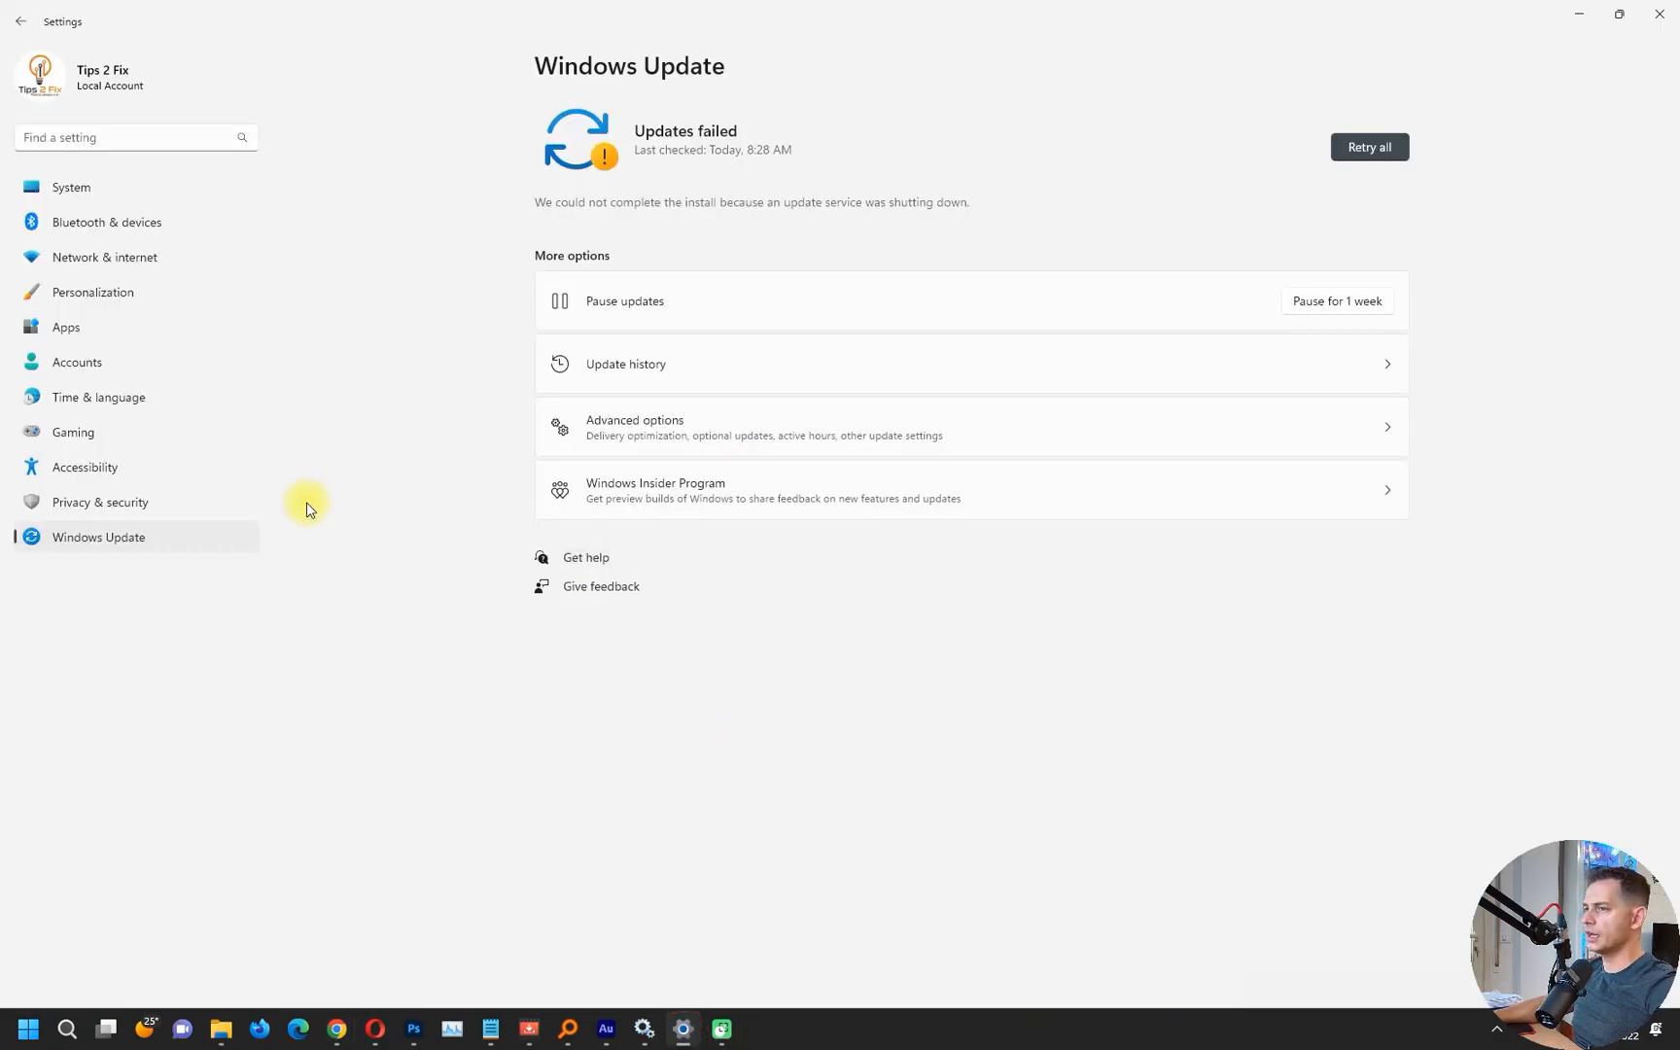
# Step: Retry all failed updates so KB5014697 shows Pending restart in Windows Update
pyautogui.click(1372, 147)
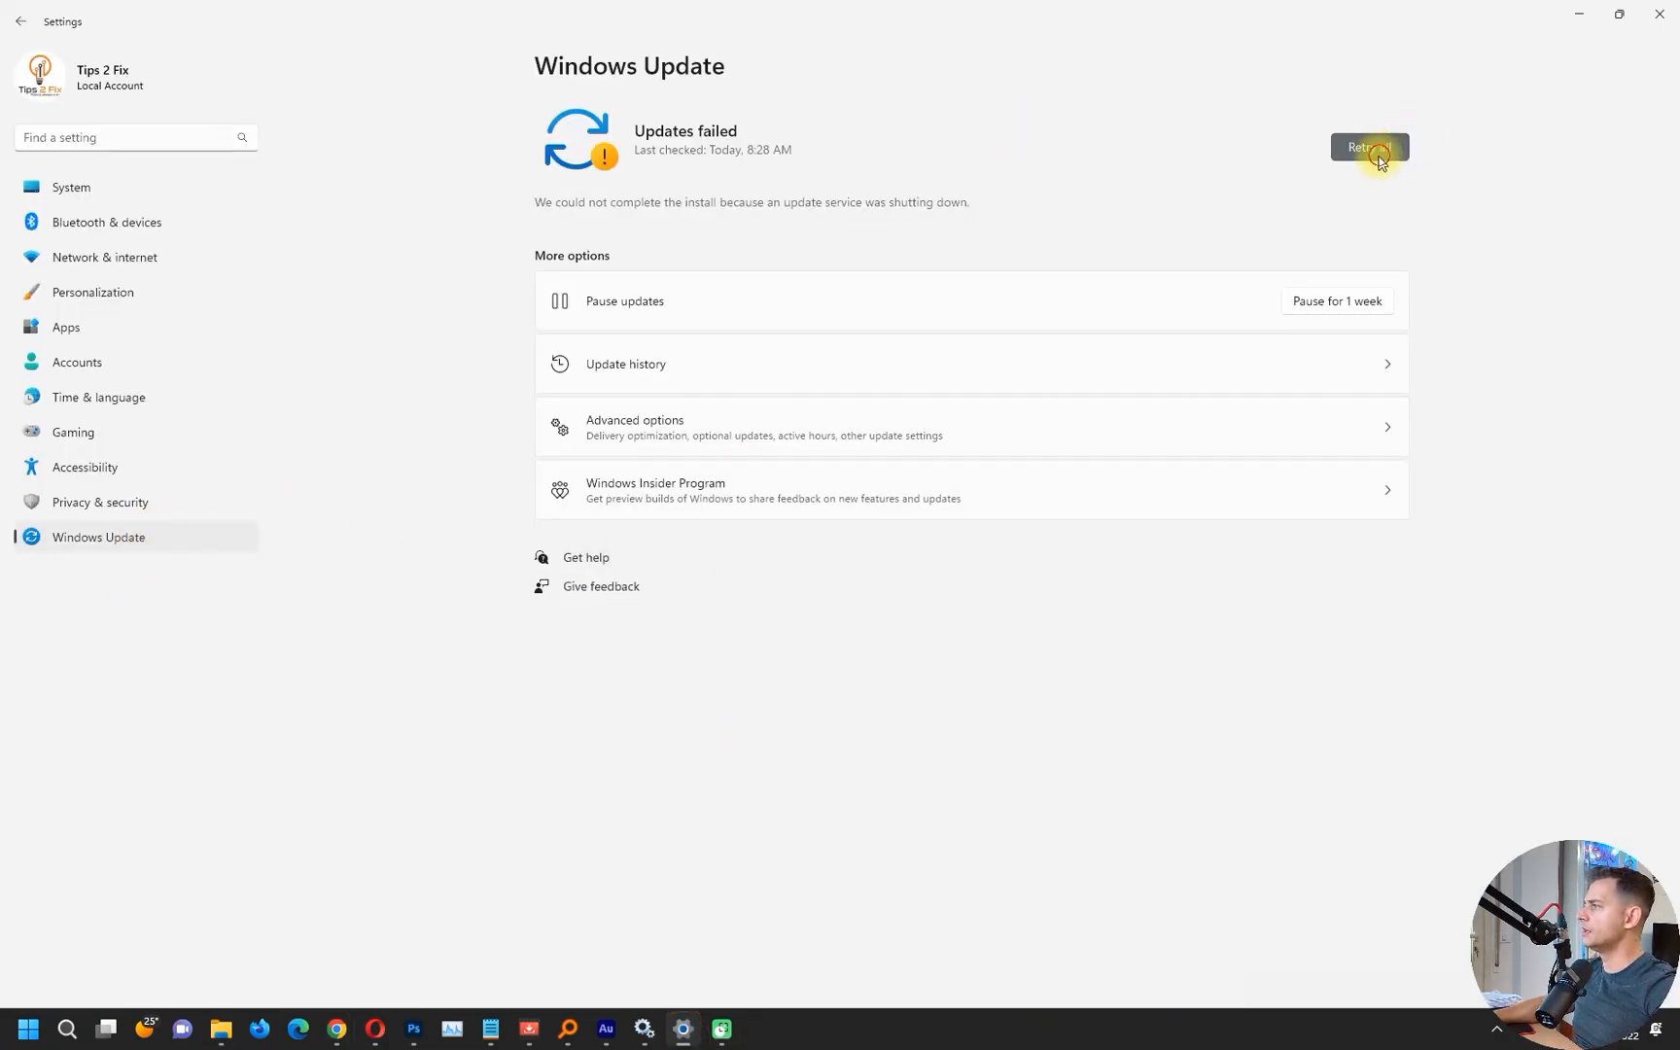
pyautogui.click(1369, 147)
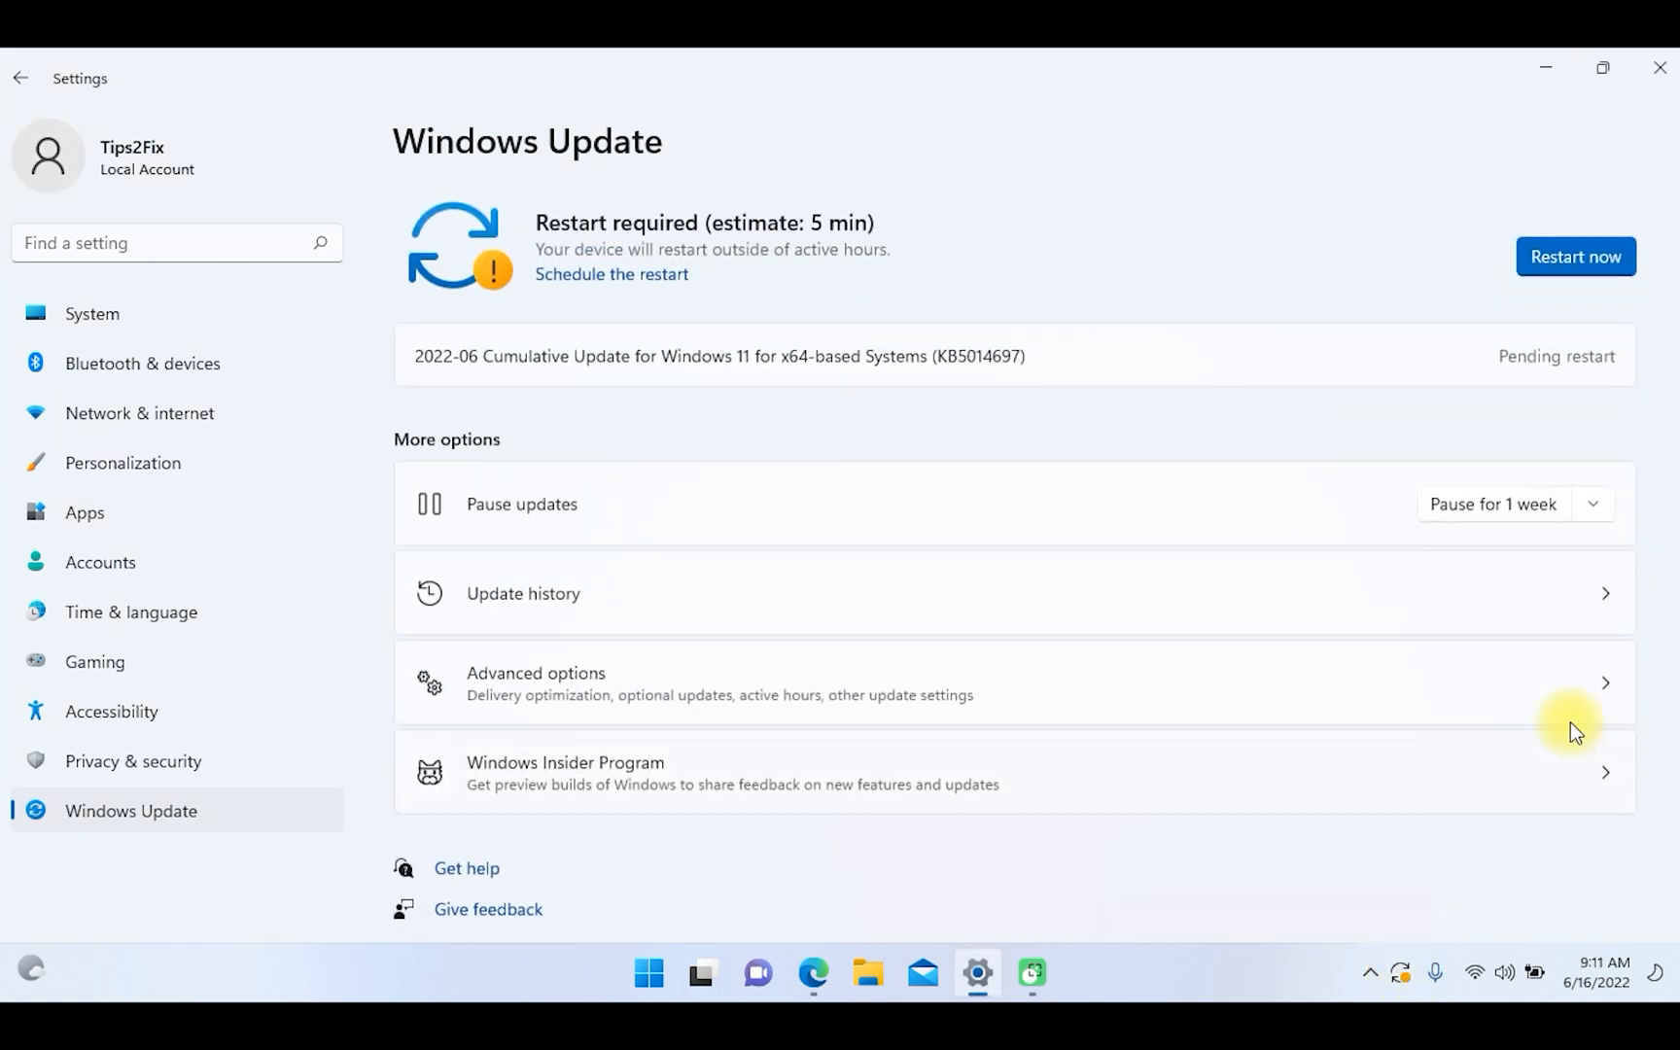
pyautogui.click(522, 593)
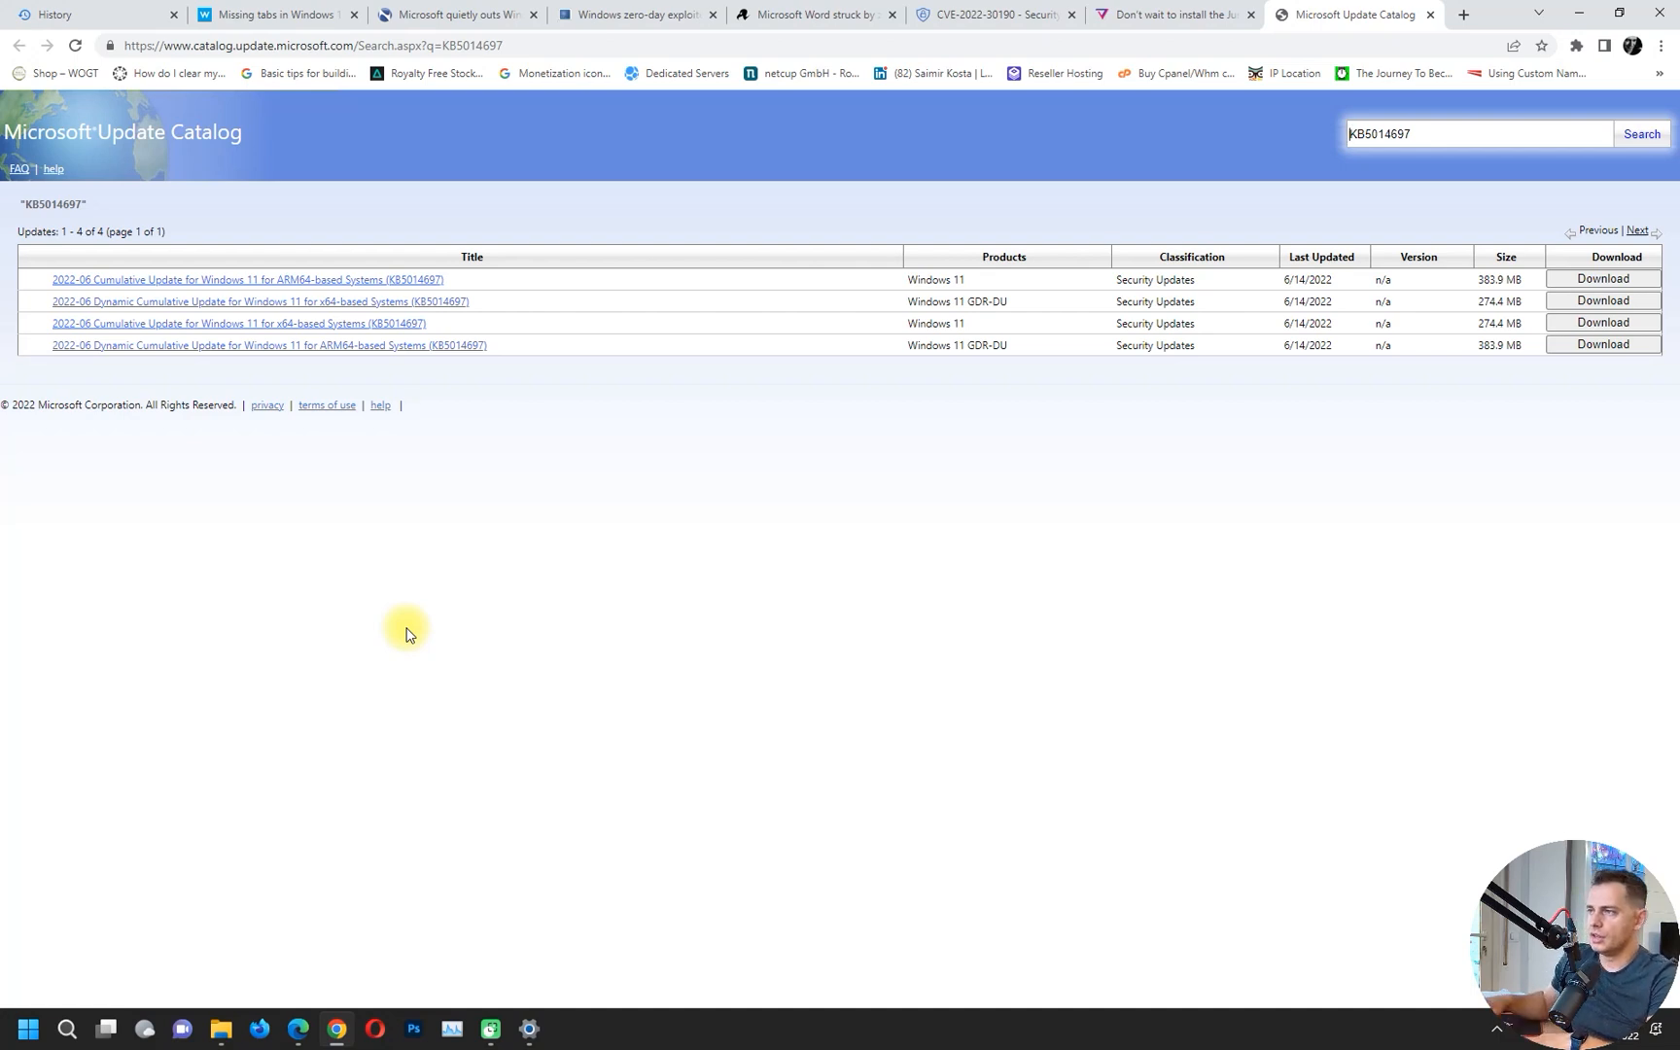
pyautogui.moveTo(232, 411)
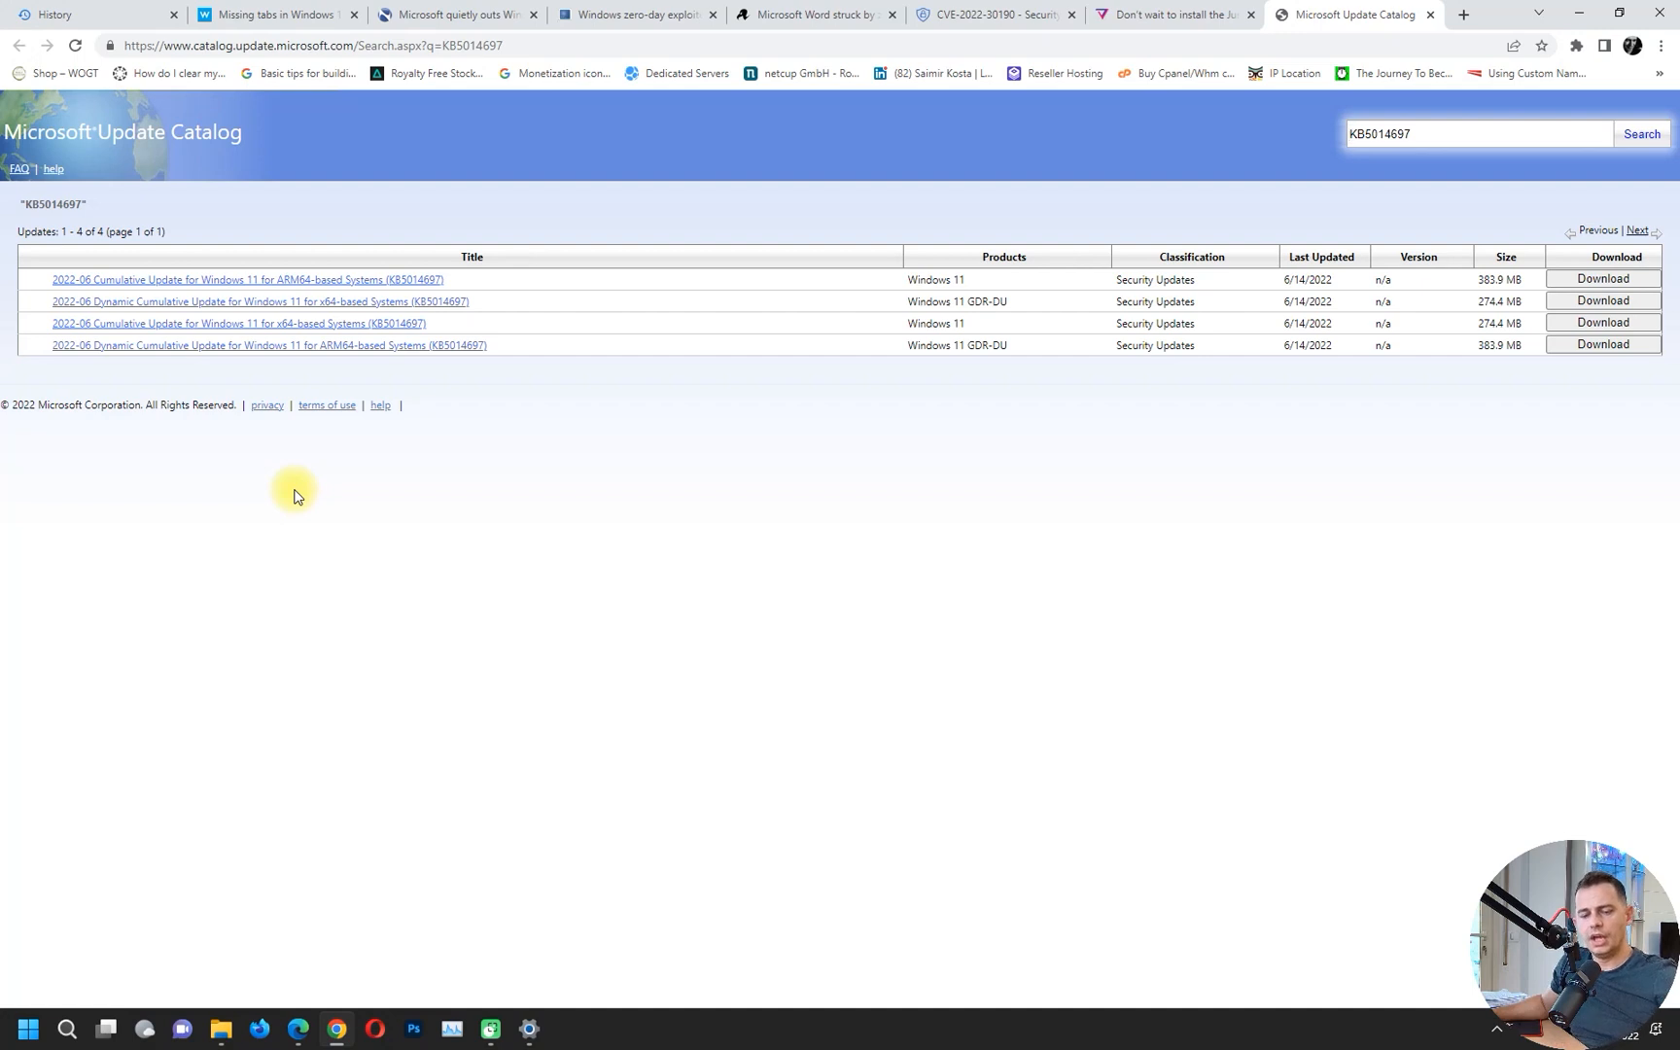
pyautogui.moveTo(275, 483)
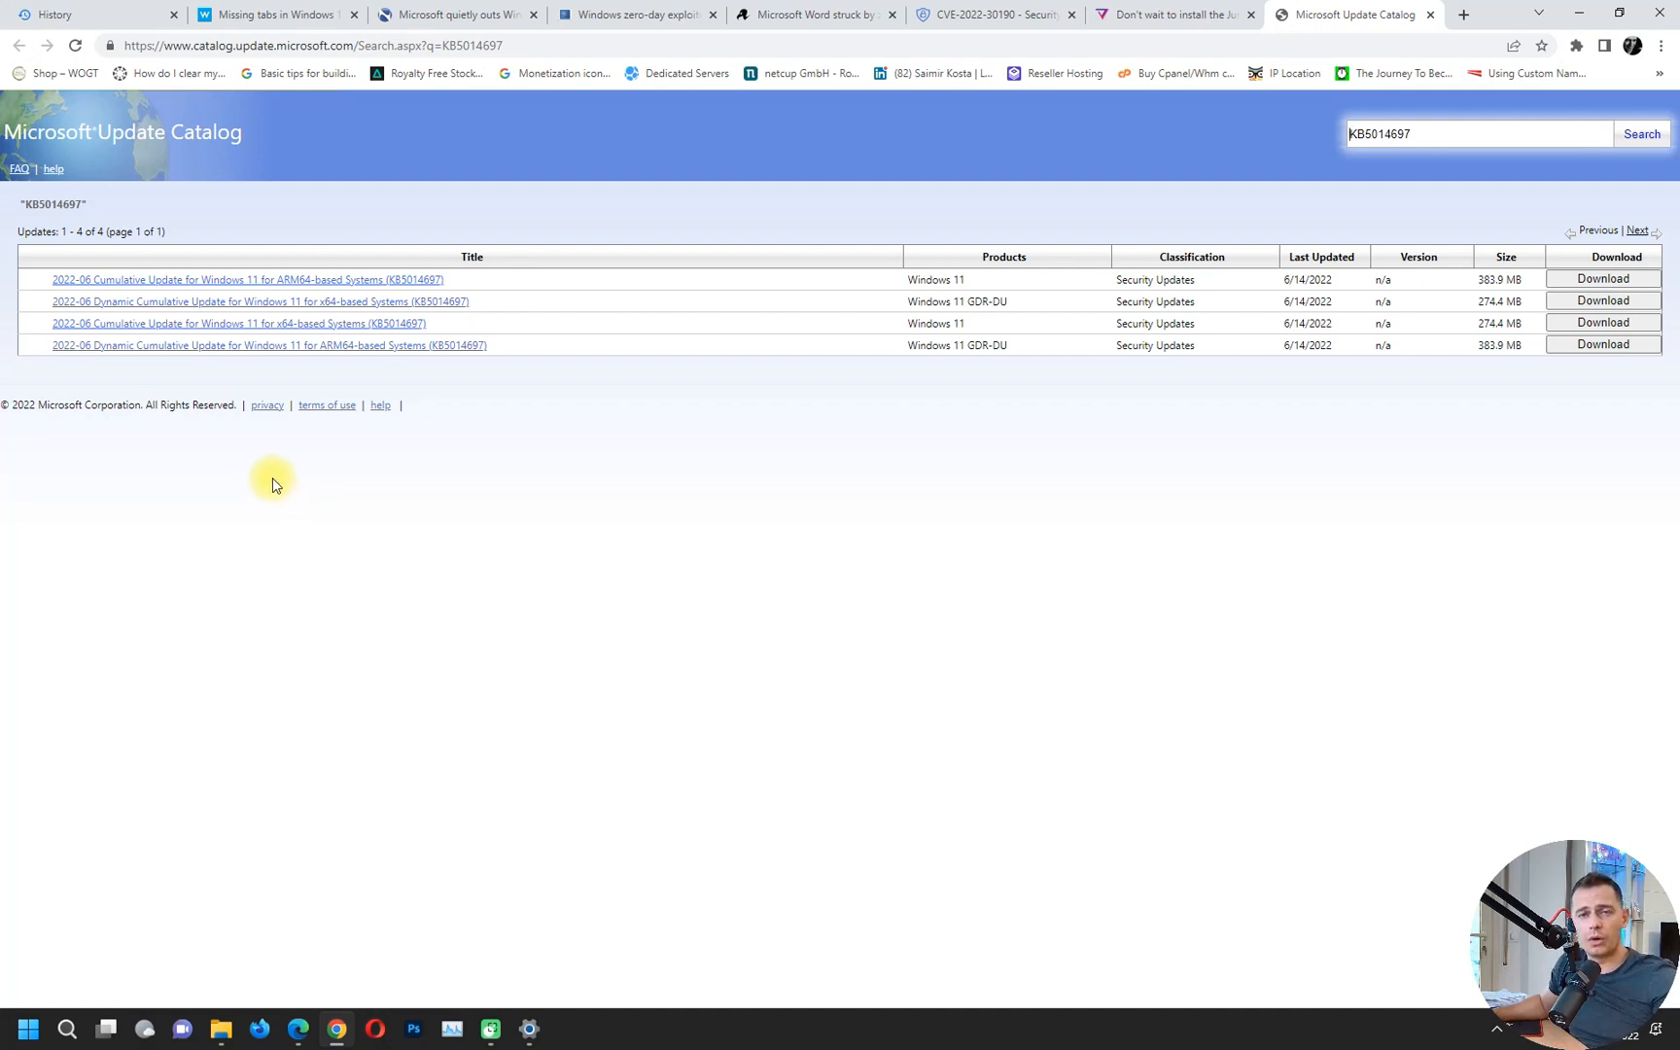
pyautogui.moveTo(282, 525)
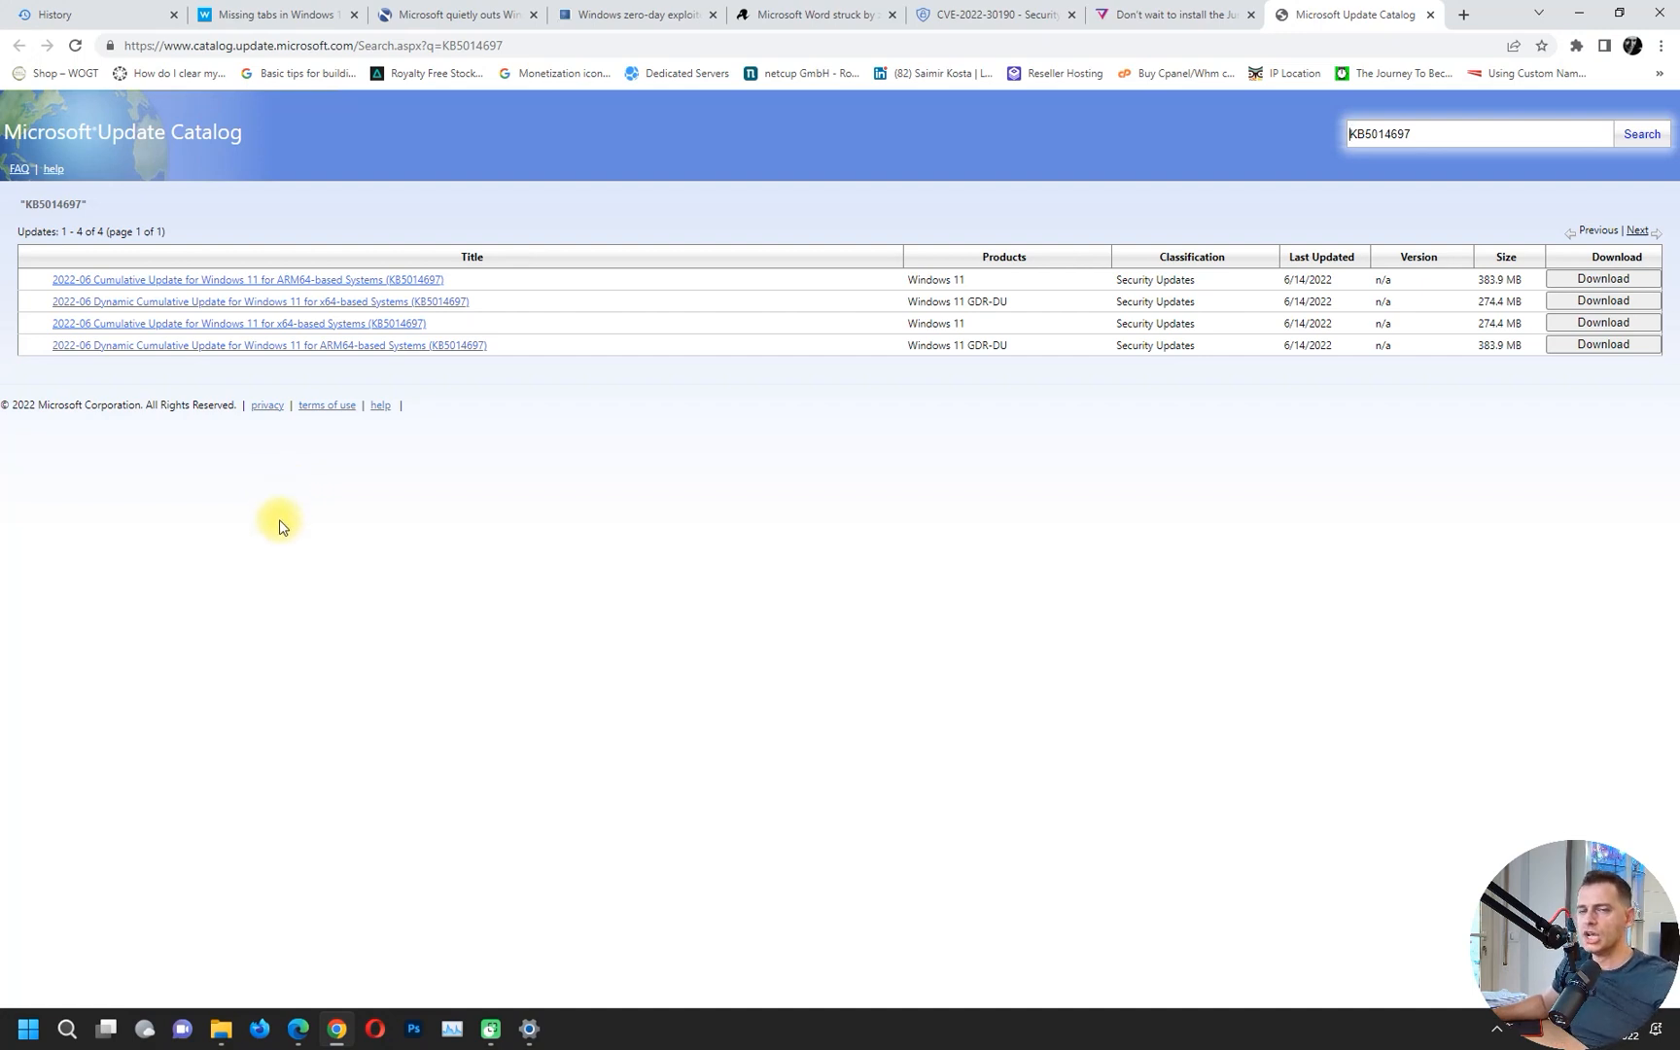